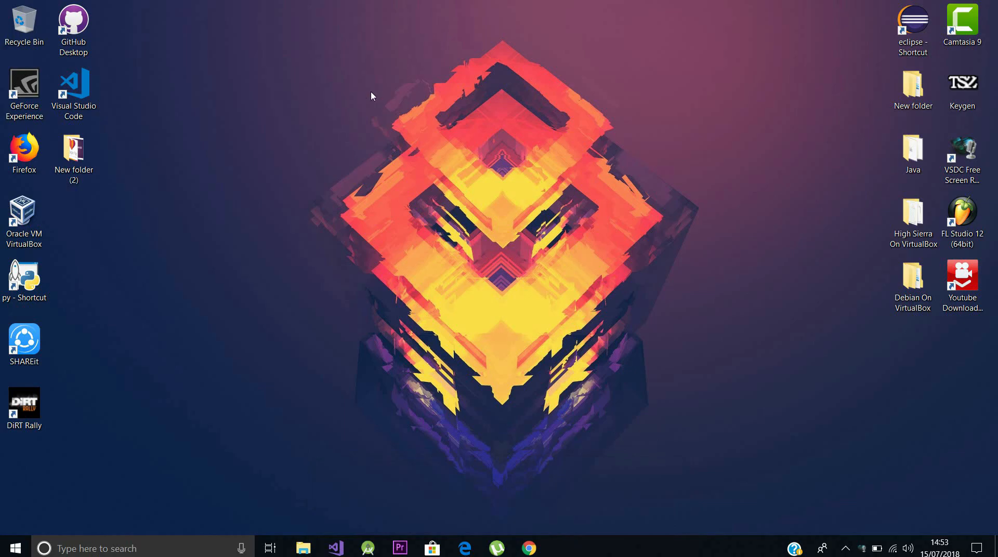
Refresh the desktop, then open Epic Games' Fortnite download page from Chrome's search results.
{"action": "right_click", "coordinate": [371, 95]}
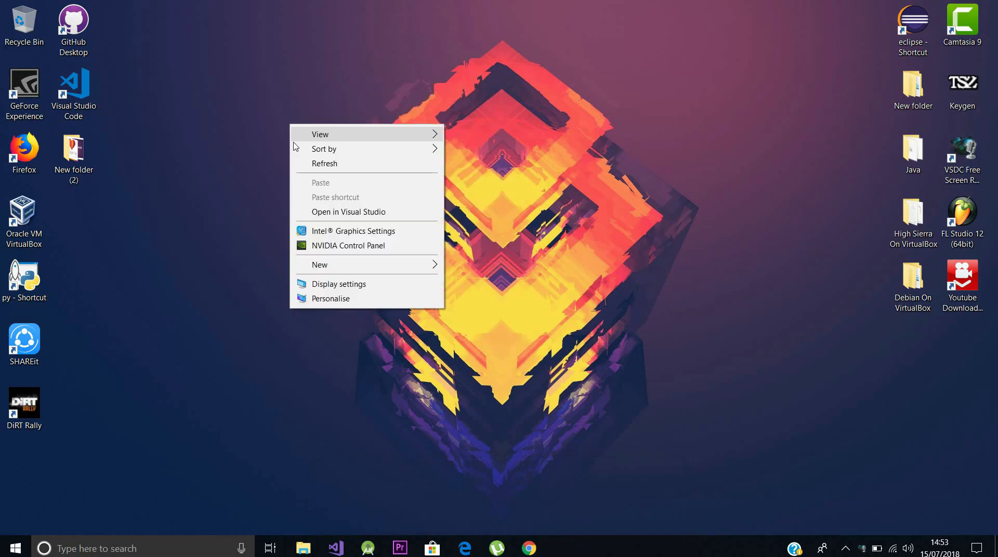
{"action": "left_click", "coordinate": [301, 164]}
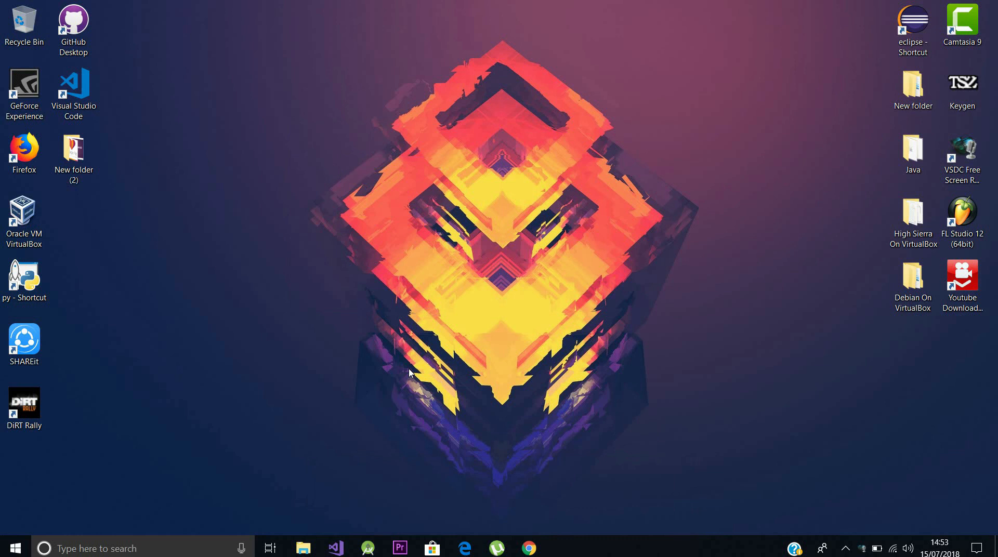
{"action": "left_click", "coordinate": [529, 548]}
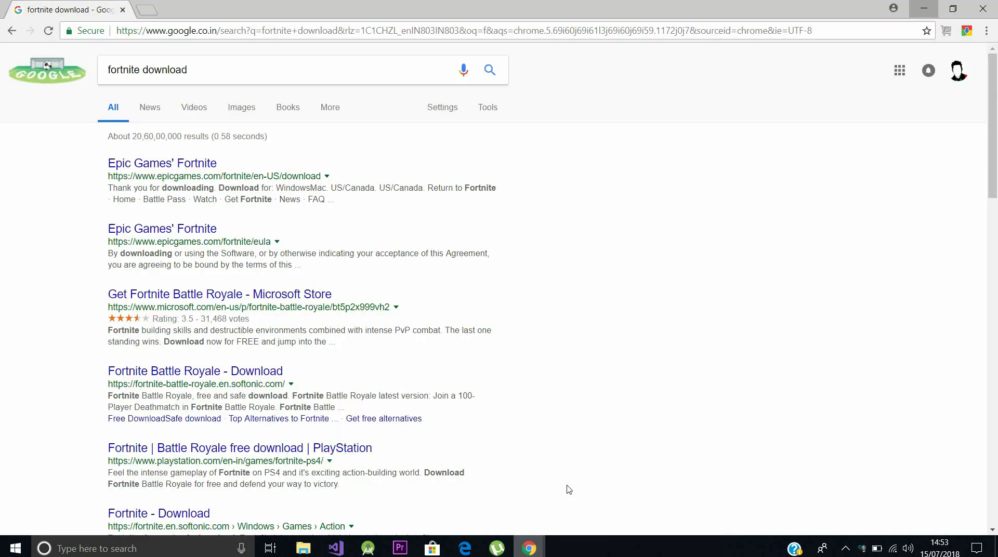
{"action": "mouse_move", "coordinate": [374, 133]}
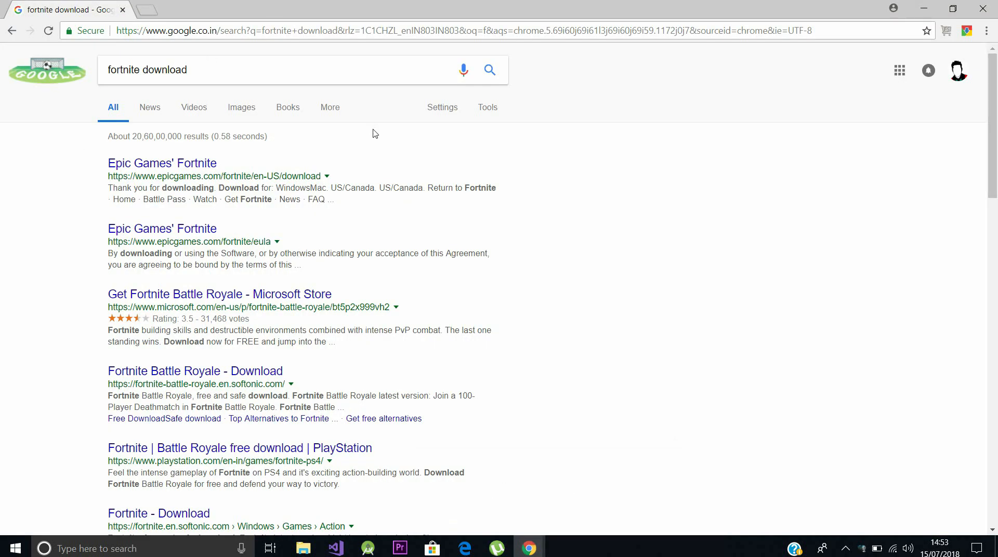
{"action": "mouse_move", "coordinate": [196, 86]}
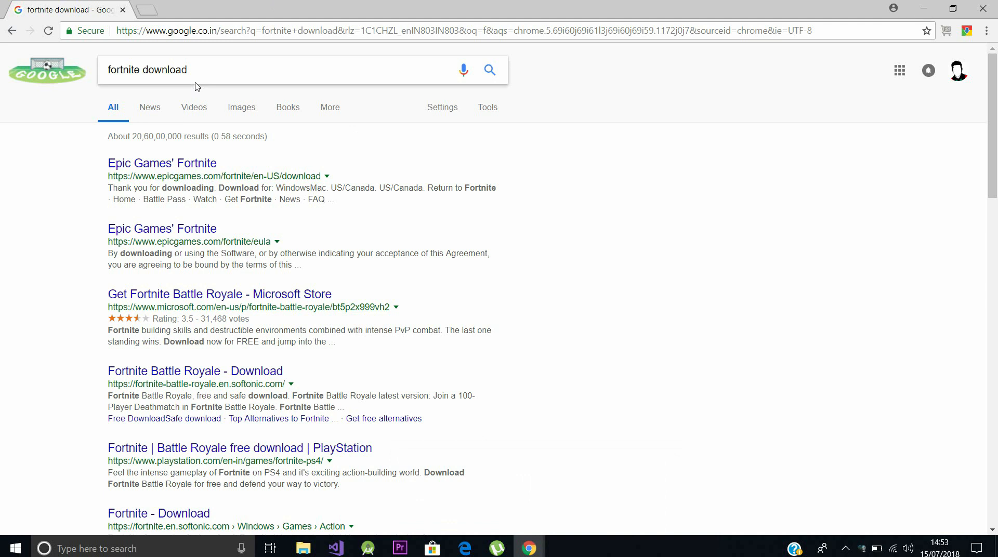
{"action": "mouse_move", "coordinate": [162, 163]}
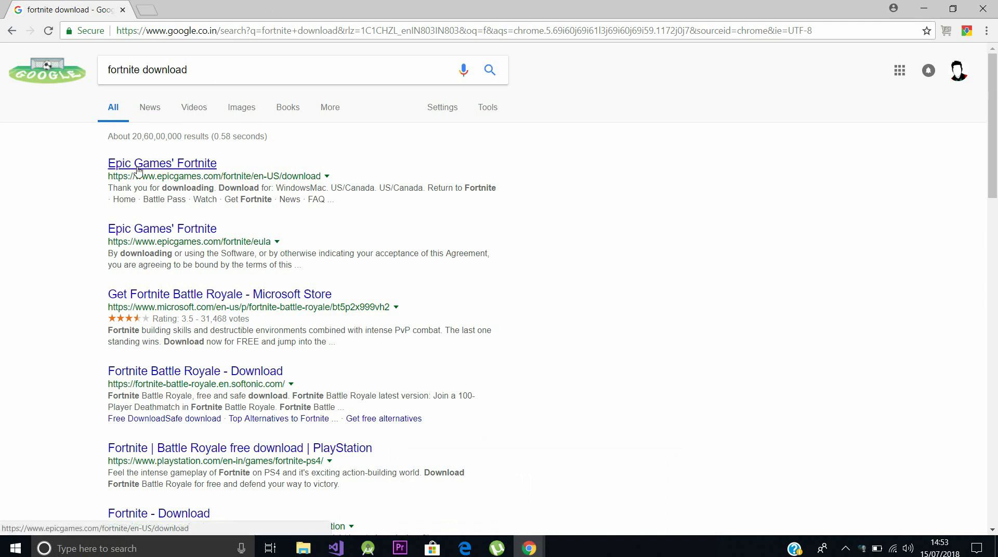
{"action": "left_click", "coordinate": [161, 163]}
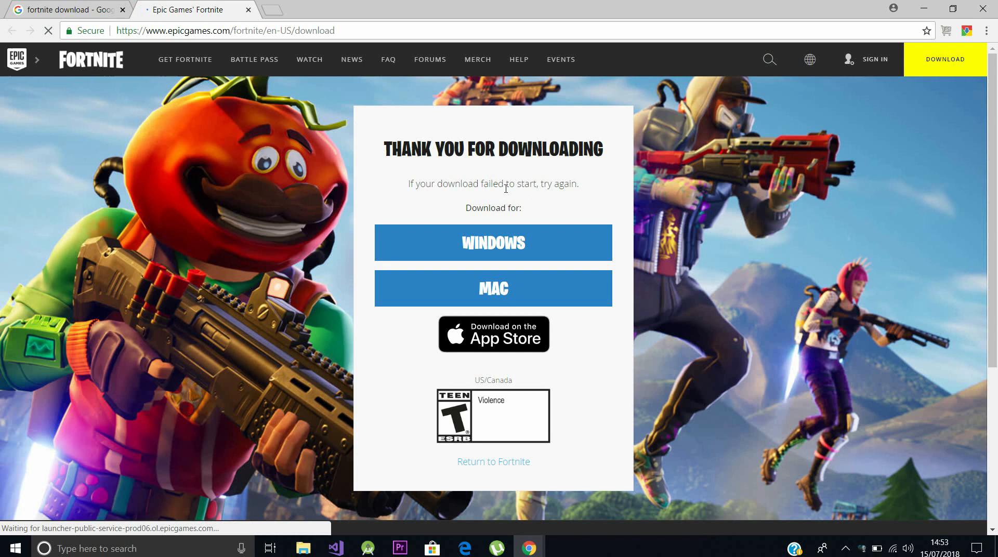
Download the Windows Epic installer, check its progress, and return to the Epic tab.
{"action": "left_click", "coordinate": [493, 242]}
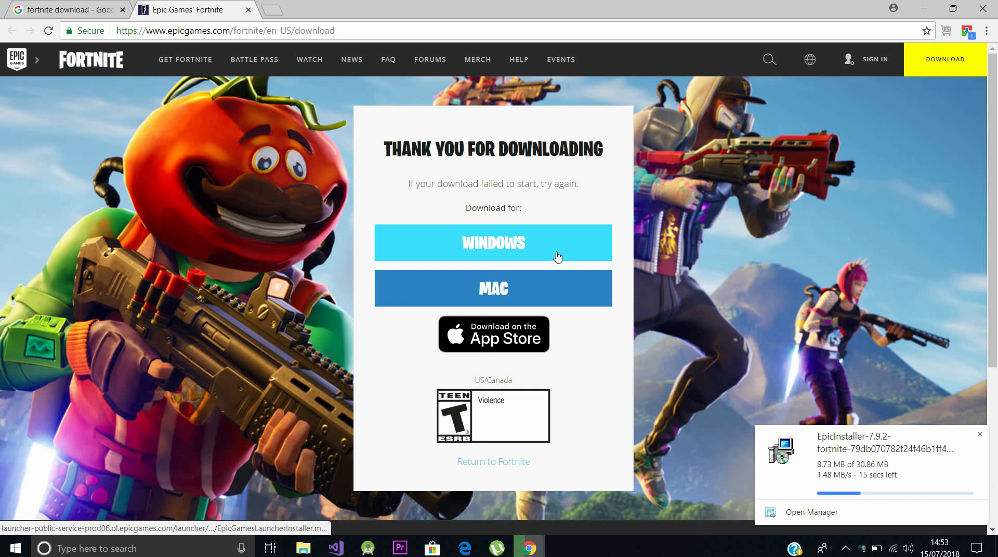
{"action": "left_click", "coordinate": [811, 512]}
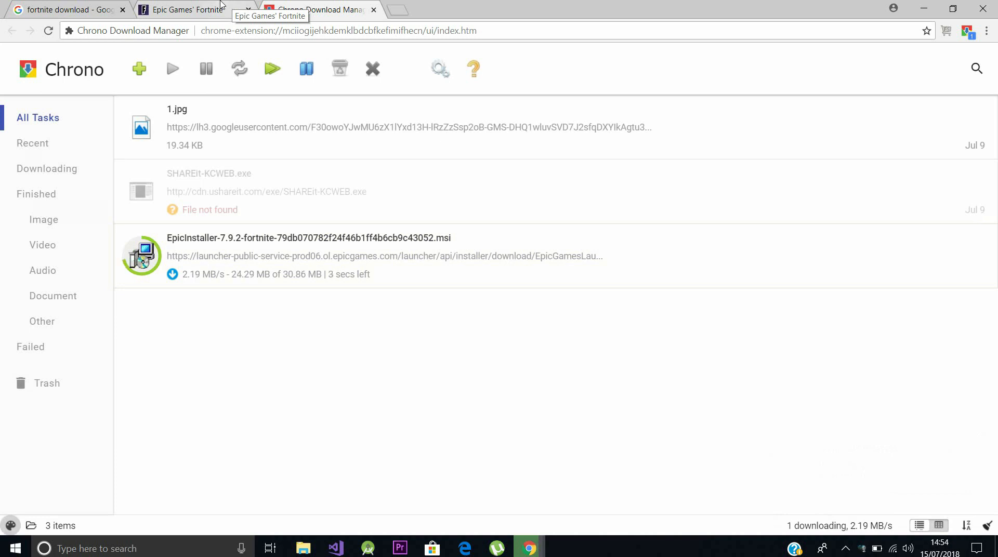
{"action": "left_click", "coordinate": [184, 9]}
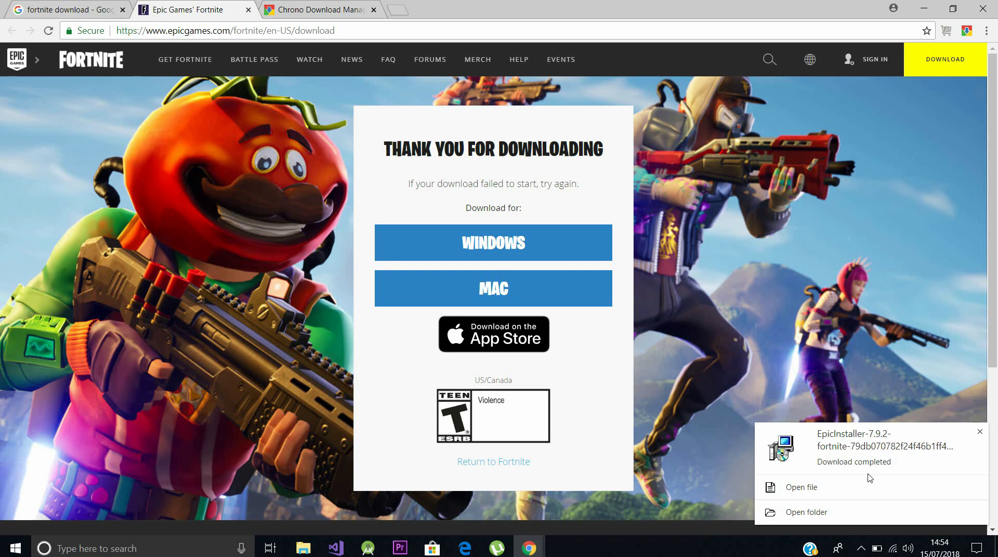
Launch EpicInstaller from the Downloads folder and install the launcher to the default location.
{"action": "left_click", "coordinate": [806, 512]}
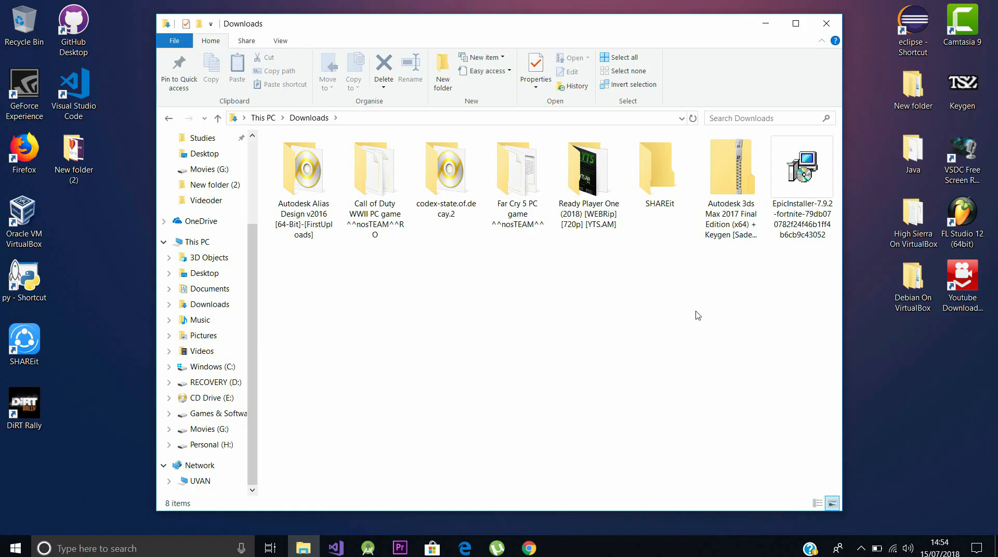
{"action": "left_click", "coordinate": [801, 166]}
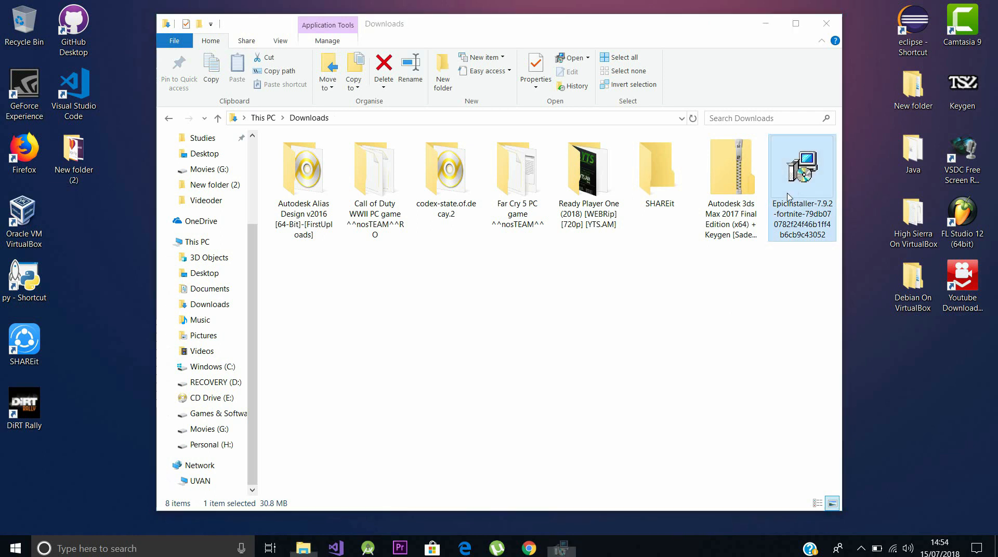
{"action": "double_click", "coordinate": [801, 167]}
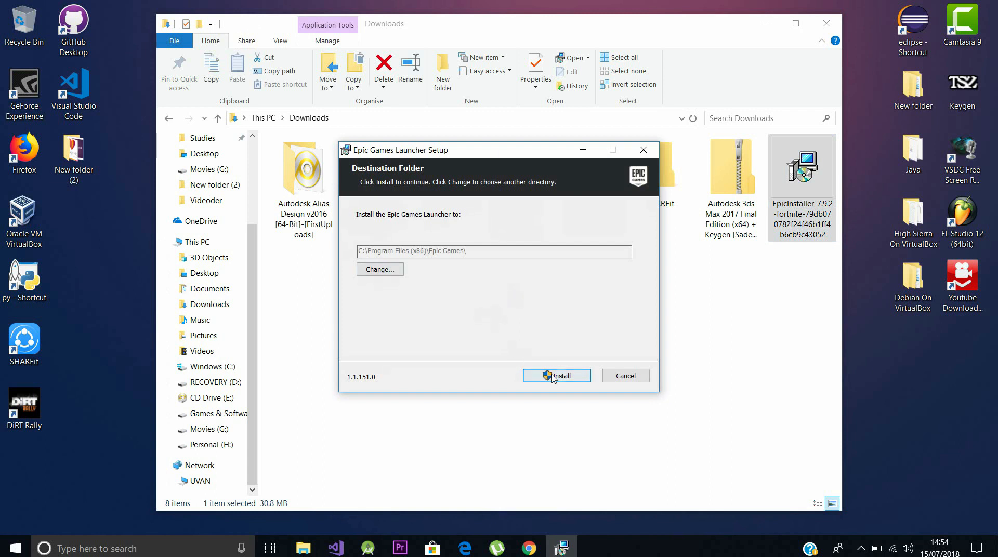
{"action": "left_click", "coordinate": [556, 376]}
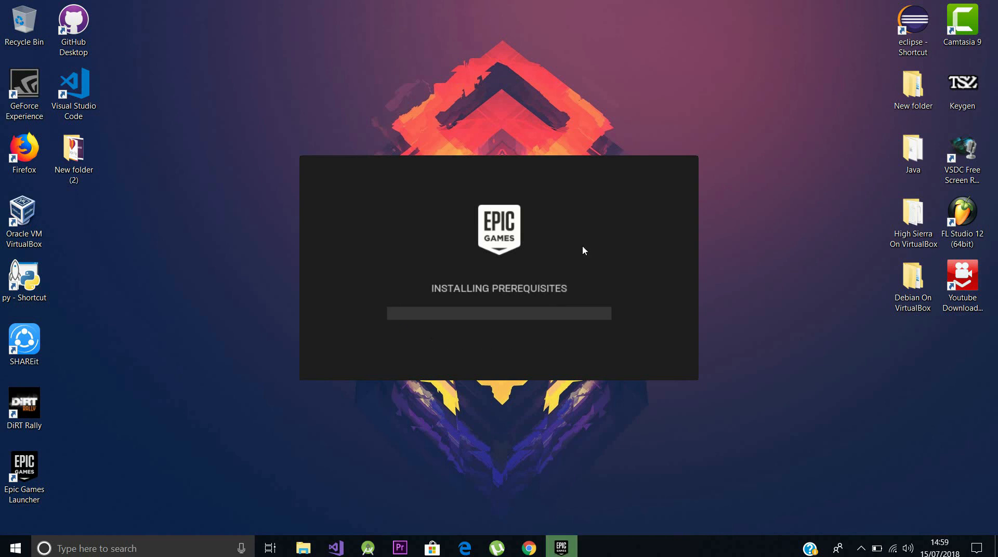
{"action": "mouse_move", "coordinate": [586, 248]}
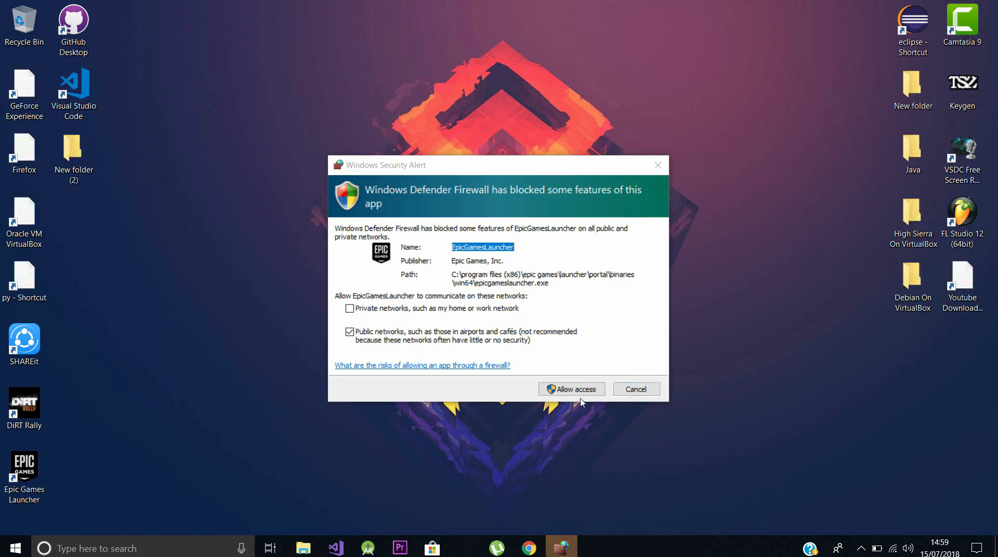
Allow EpicGamesLauncher through the firewall and start the launcher from its desktop shortcut.
{"action": "left_click", "coordinate": [570, 390]}
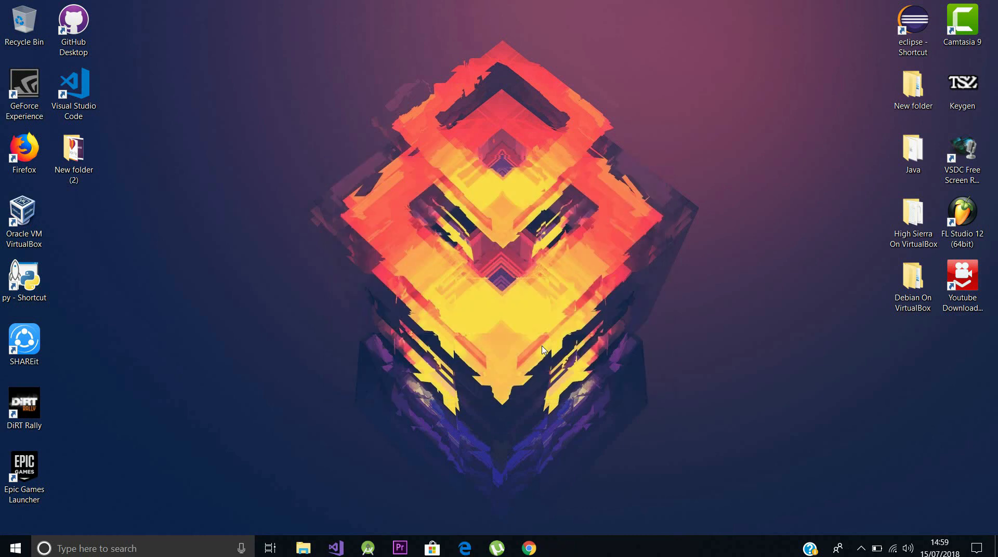
{"action": "double_click", "coordinate": [24, 478]}
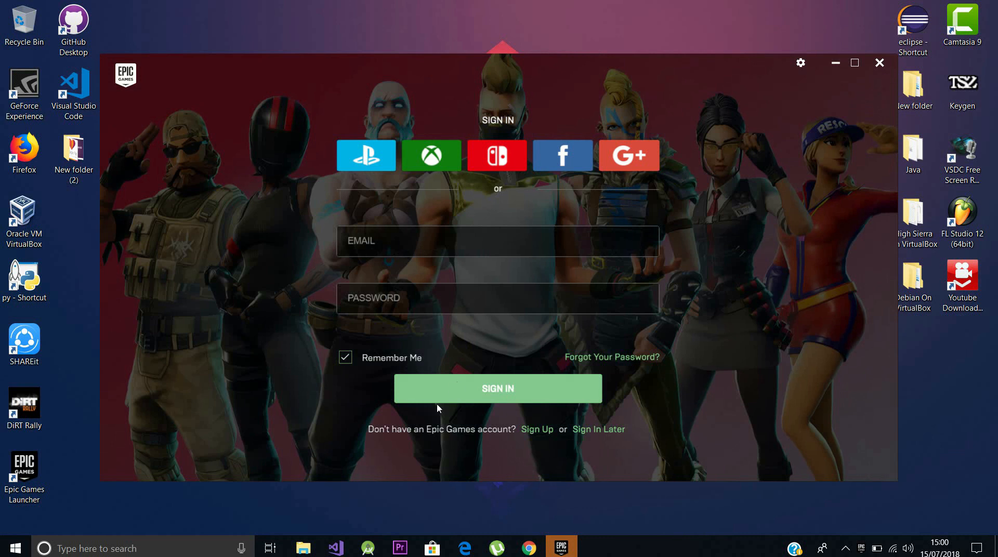
Sign in, browse the Unreal Engine and Modding sections, then show the Fortnite page.
{"action": "left_click", "coordinate": [694, 62]}
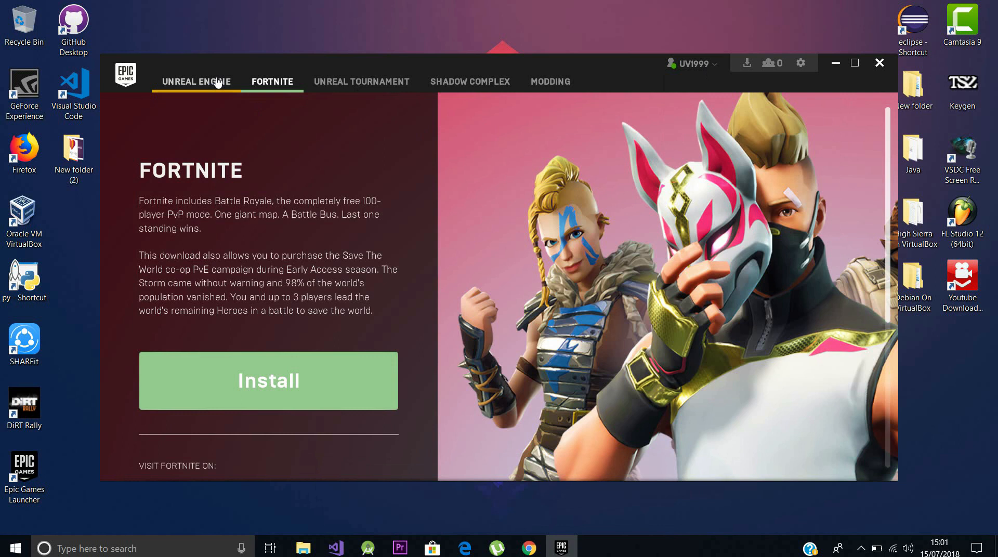
{"action": "mouse_move", "coordinate": [295, 175]}
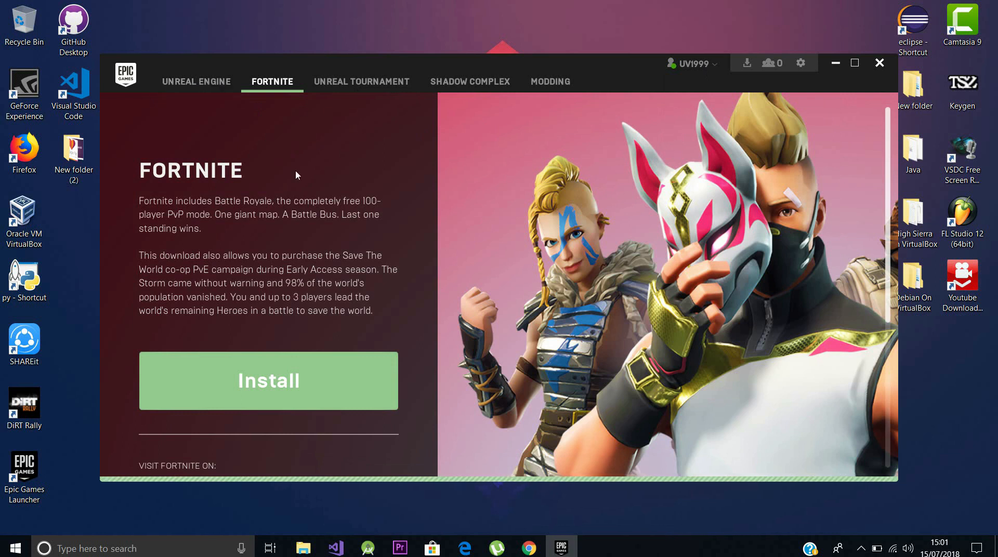
{"action": "mouse_move", "coordinate": [550, 82]}
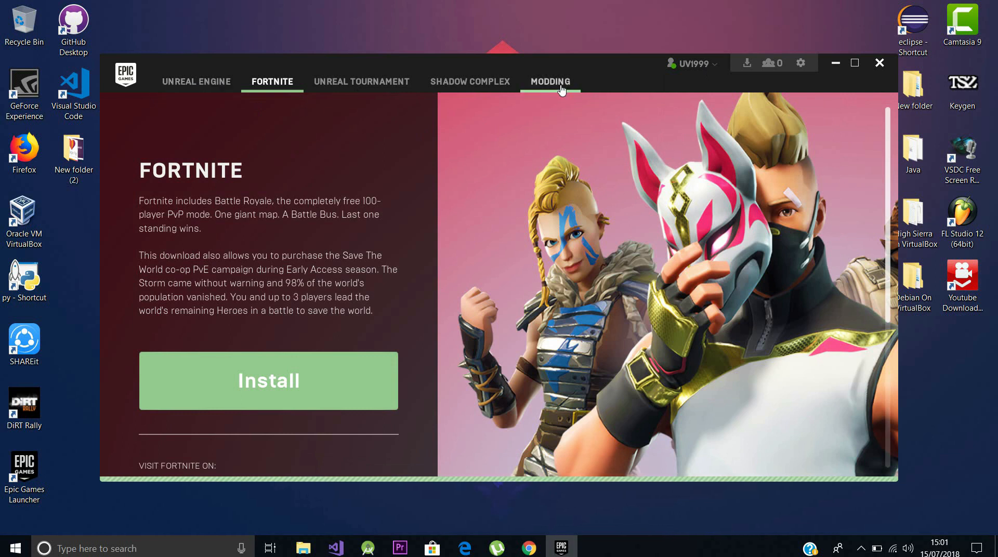
{"action": "left_click", "coordinate": [196, 81]}
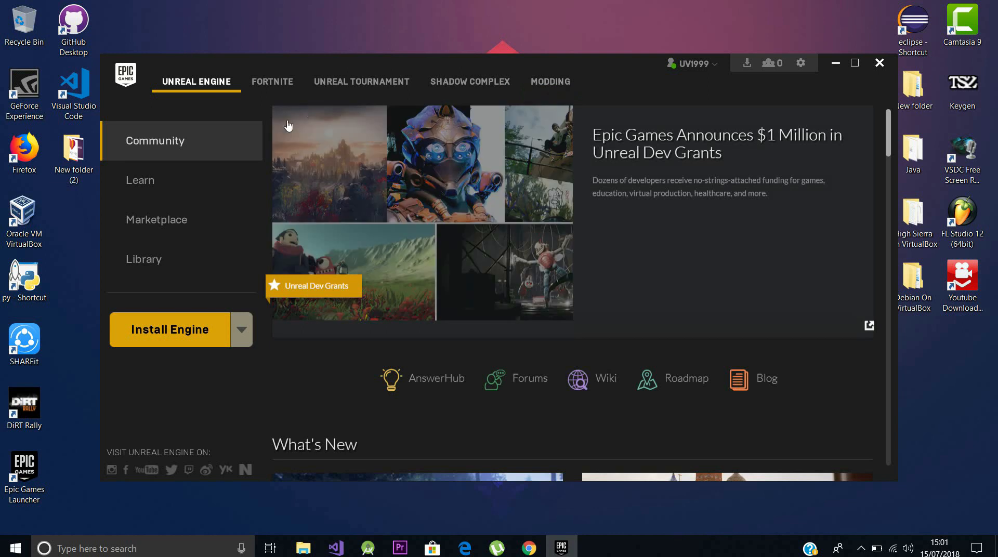
{"action": "mouse_move", "coordinate": [380, 257]}
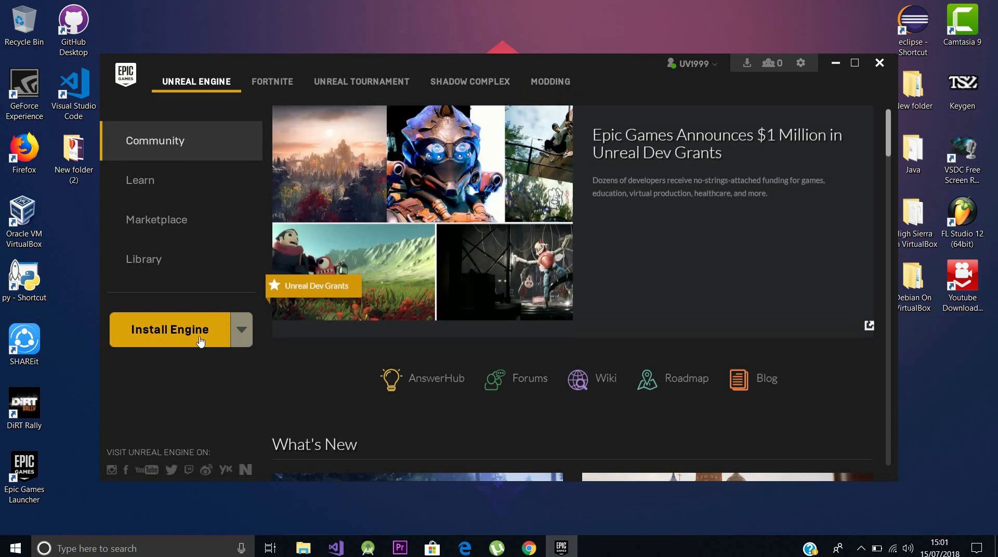
{"action": "mouse_move", "coordinate": [451, 95]}
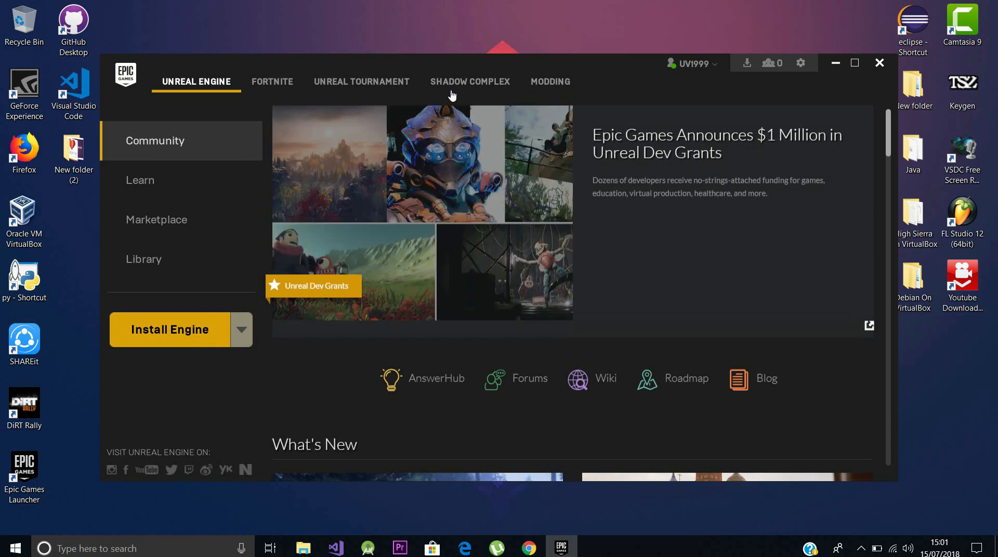
{"action": "left_click", "coordinate": [550, 82]}
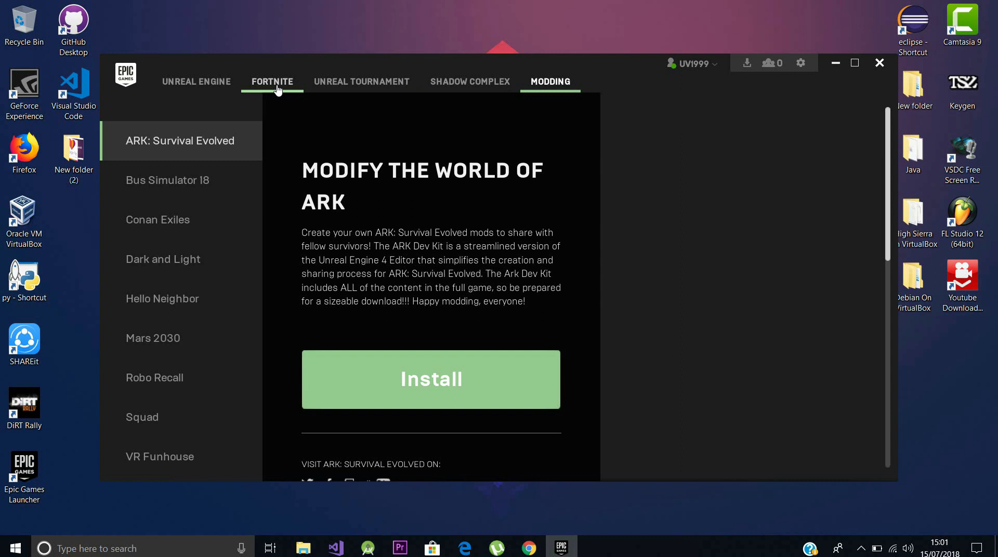
{"action": "left_click", "coordinate": [272, 81]}
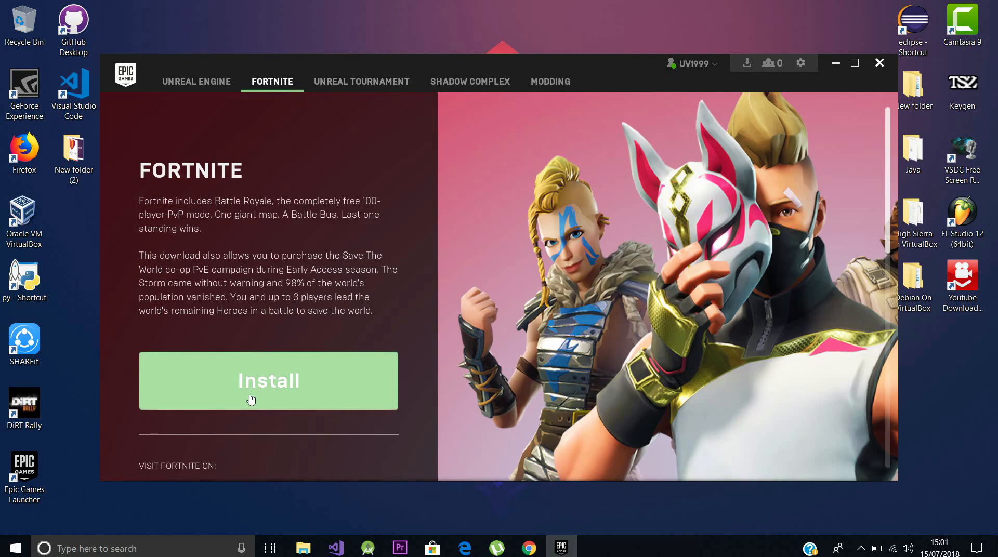
Start the Fortnite install and accept its End User License Agreement.
{"action": "left_click", "coordinate": [268, 381]}
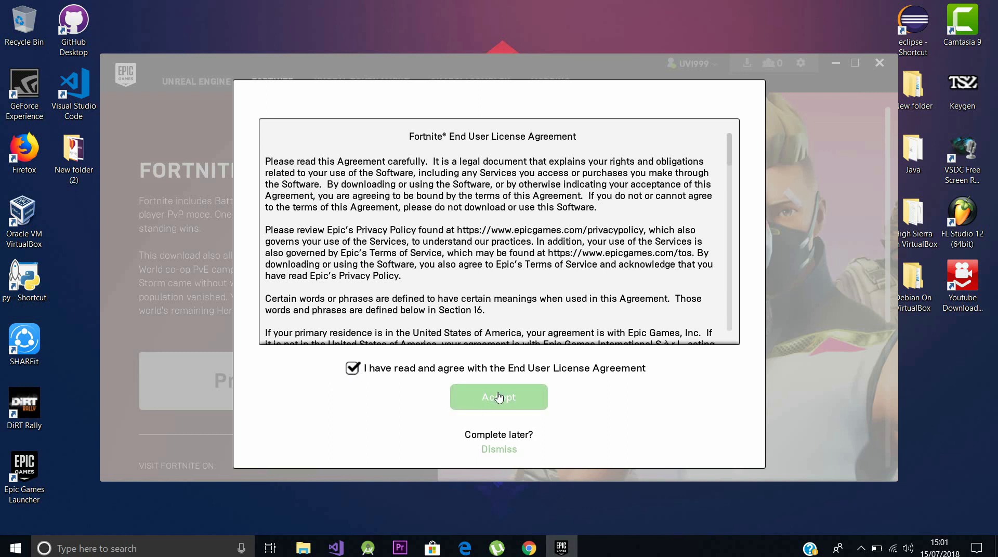
{"action": "left_click", "coordinate": [499, 396]}
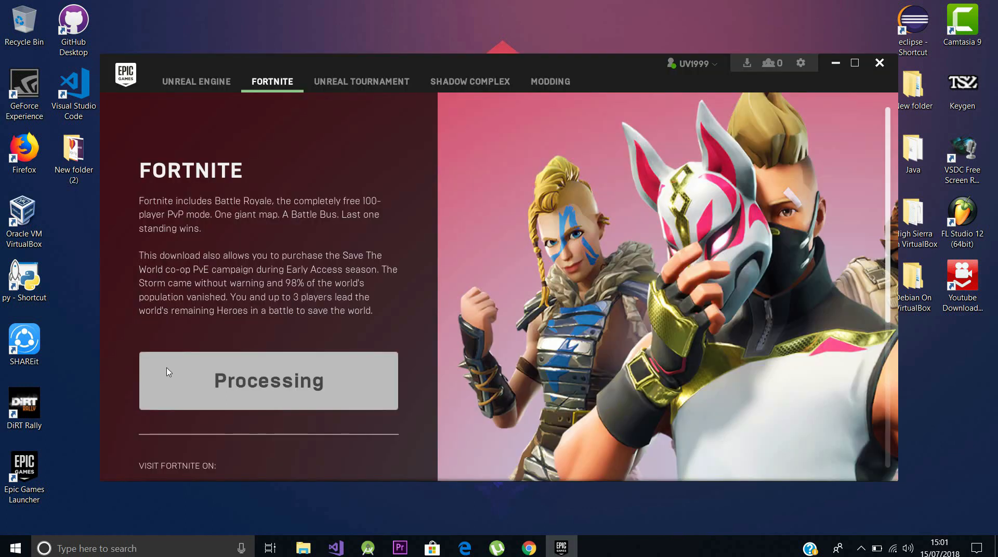
{"action": "mouse_move", "coordinate": [176, 365]}
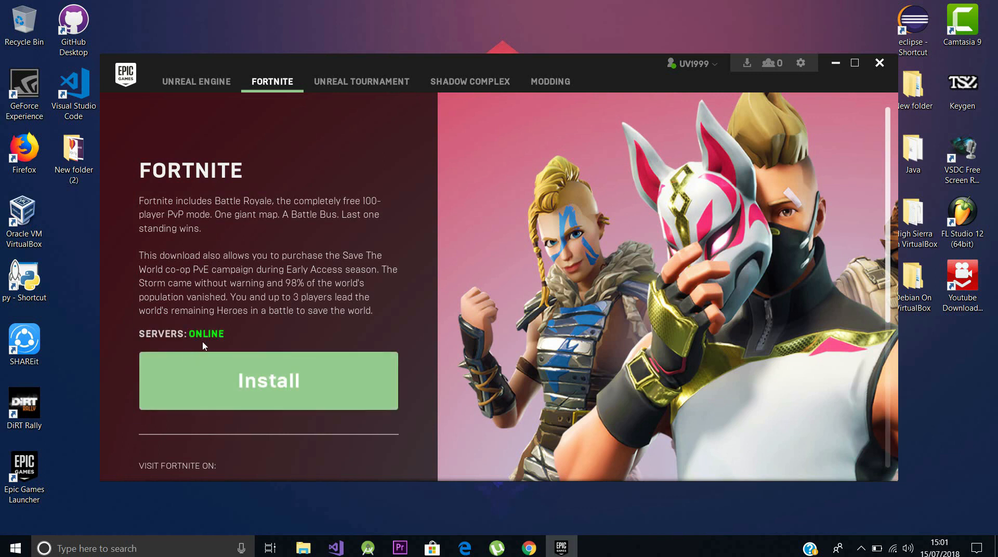
{"action": "mouse_move", "coordinate": [312, 426]}
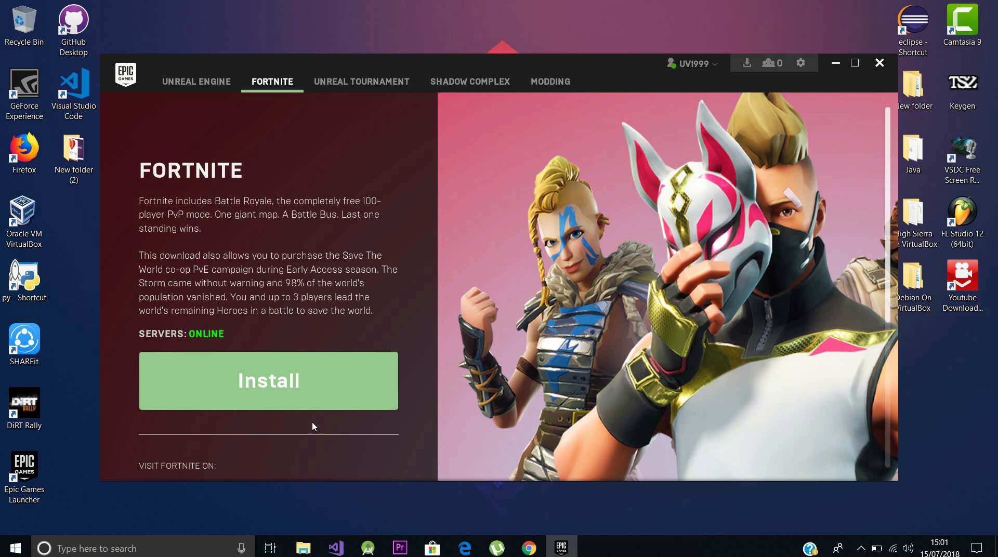
{"action": "mouse_move", "coordinate": [268, 394]}
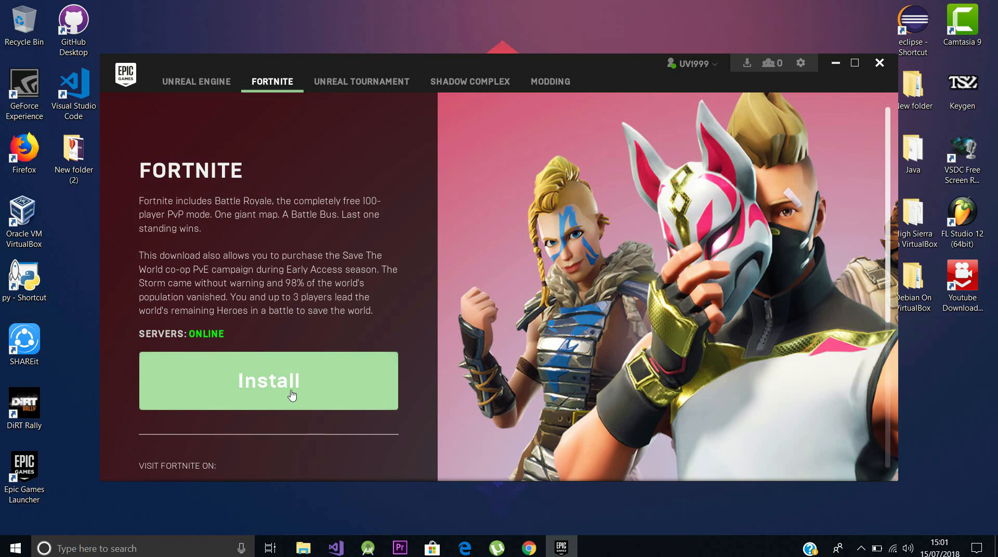
{"action": "mouse_move", "coordinate": [450, 364]}
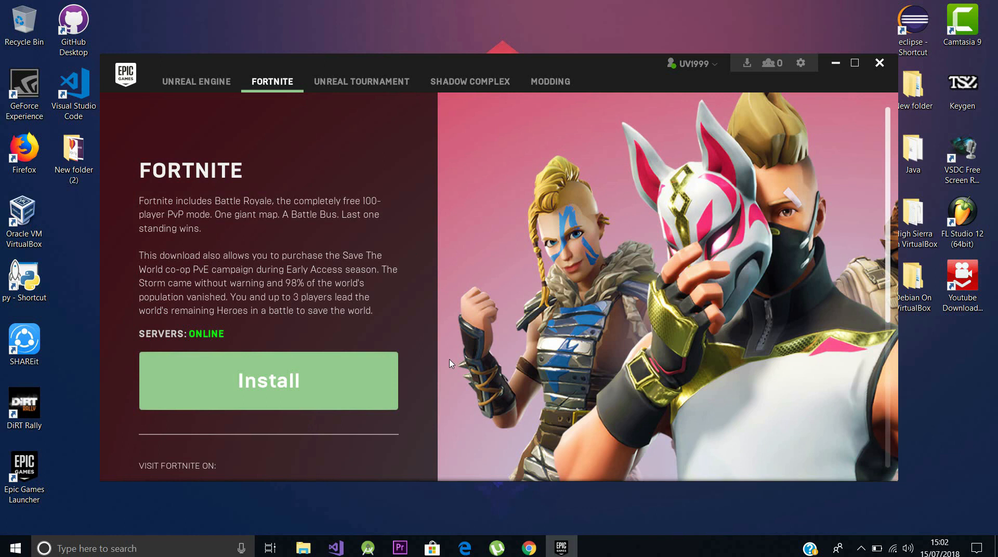
Confirm C:\Program Files\Epic Games as Fortnite's install folder and start the install.
{"action": "left_click", "coordinate": [268, 381]}
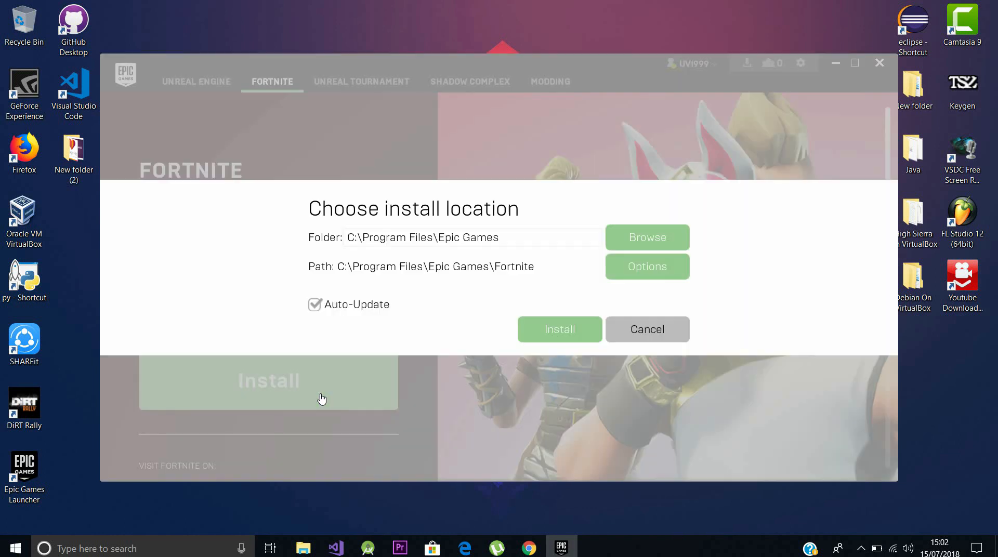
{"action": "mouse_move", "coordinate": [337, 300]}
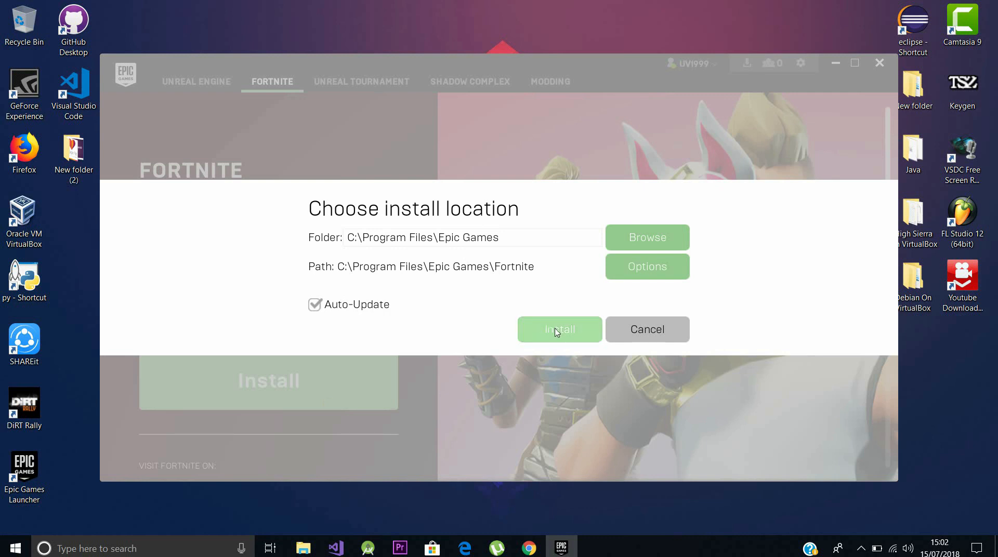
{"action": "left_click", "coordinate": [647, 329]}
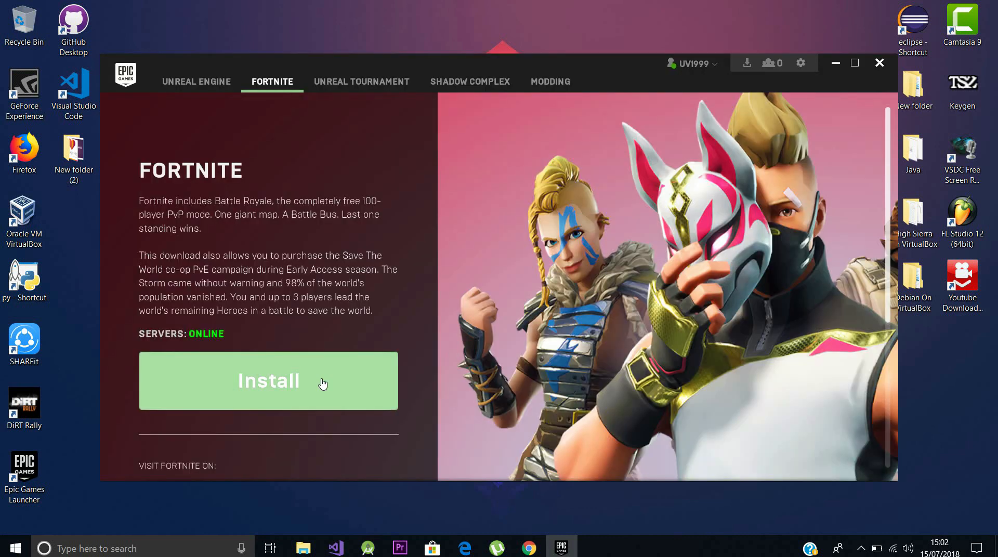
{"action": "left_click", "coordinate": [268, 381]}
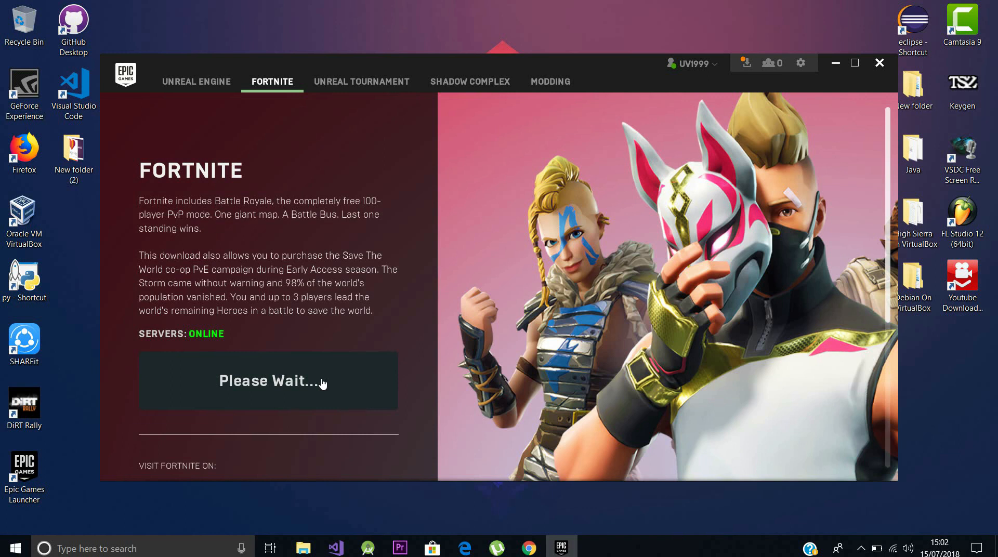
Wait for Fortnite's installing progress bar at 0%, then bring up the download tasks list.
{"action": "left_click", "coordinate": [268, 382]}
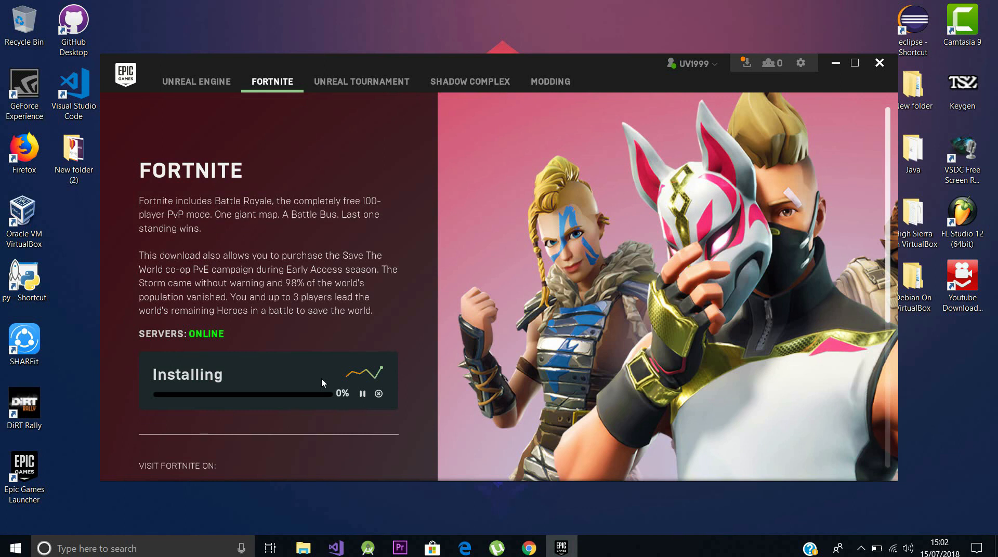
{"action": "mouse_move", "coordinate": [379, 394]}
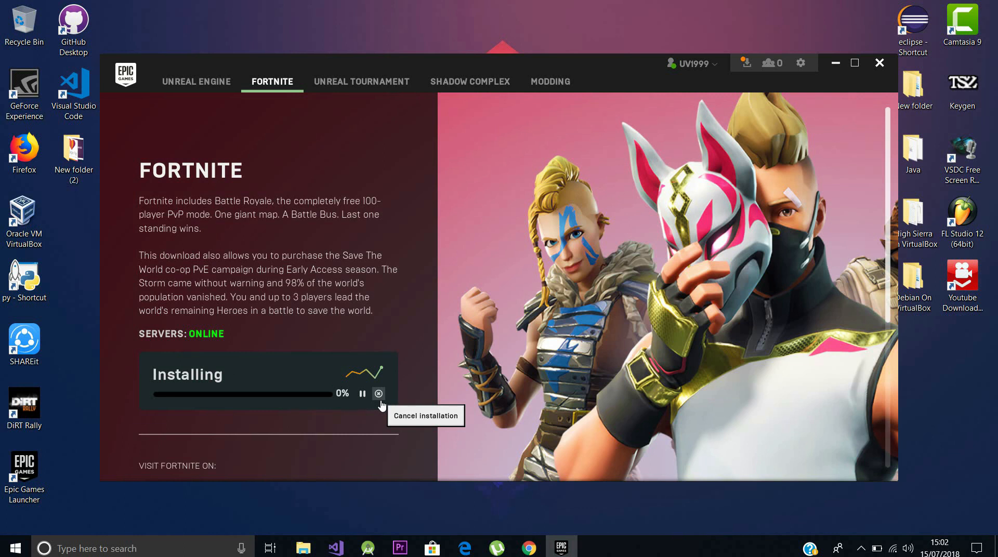
{"action": "mouse_move", "coordinate": [333, 406]}
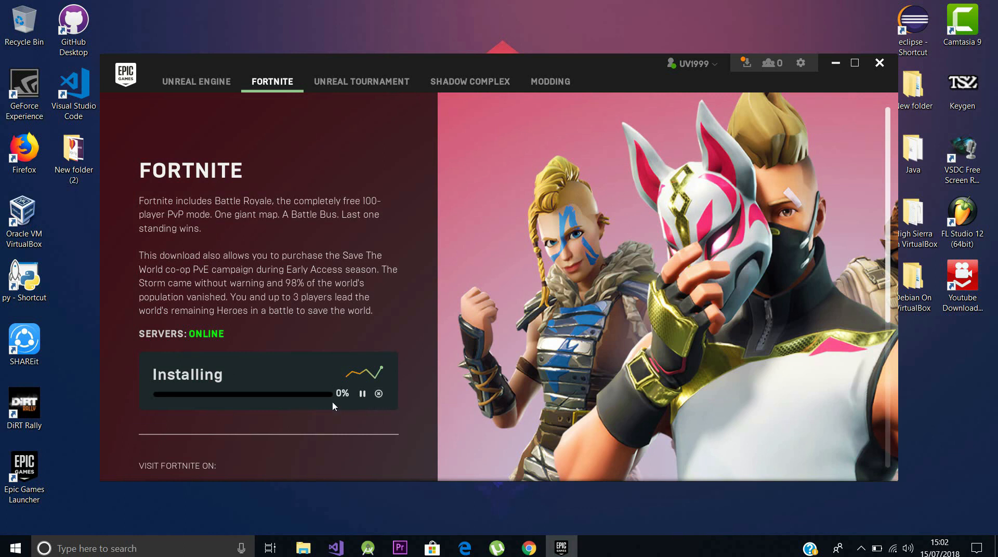
{"action": "mouse_move", "coordinate": [362, 393]}
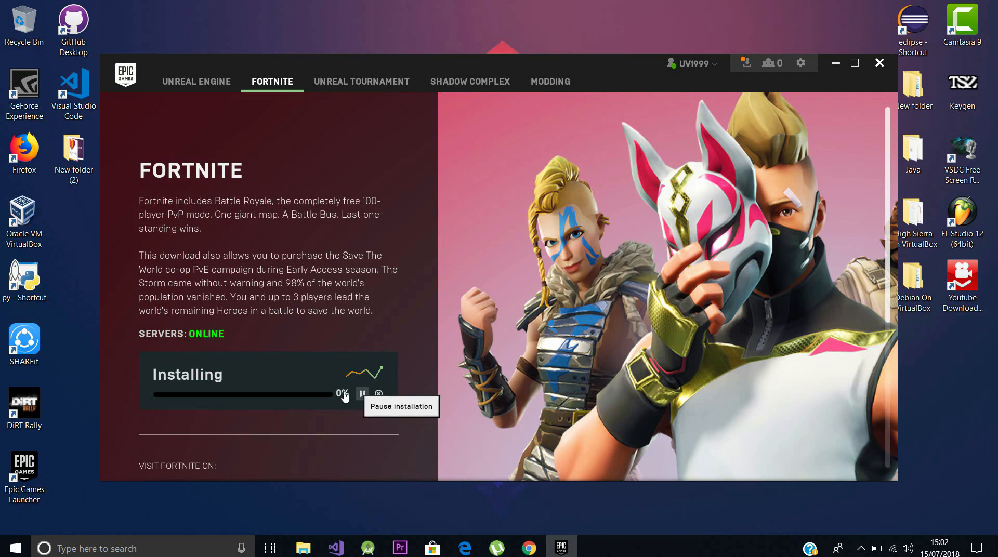
{"action": "mouse_move", "coordinate": [748, 78]}
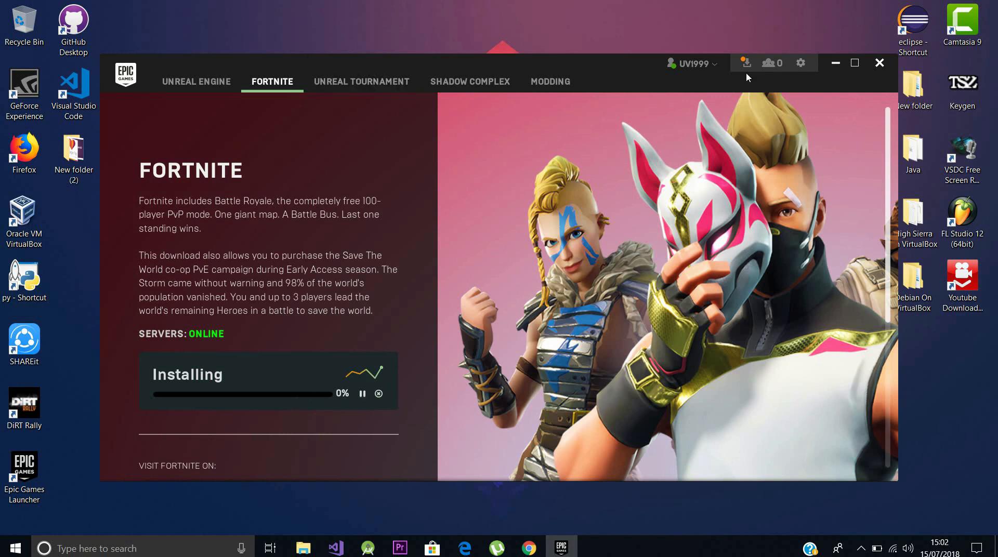
{"action": "left_click", "coordinate": [745, 63]}
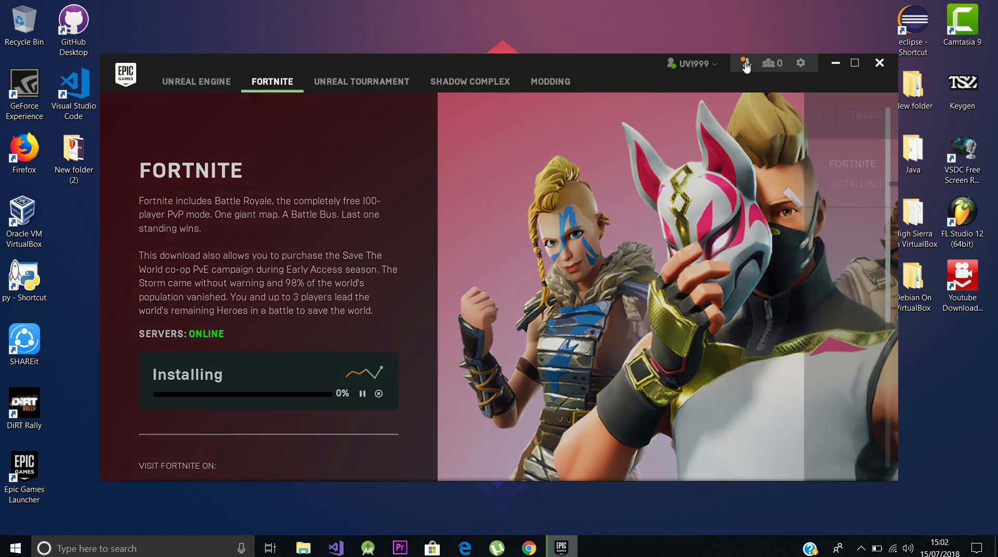
View the Tasks panel showing 46.4MB of 10.3GB downloaded, scrolling through its activity graphs.
{"action": "left_click", "coordinate": [745, 62]}
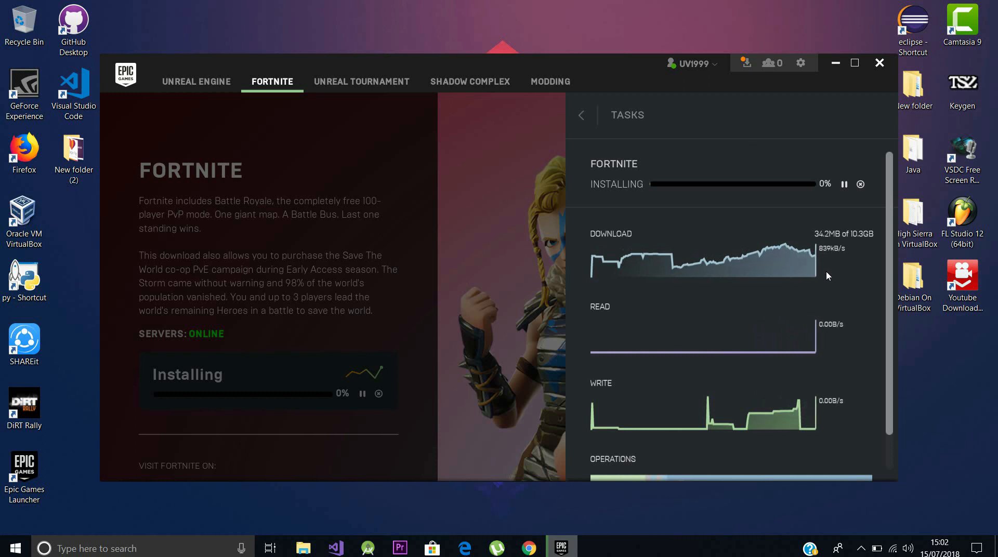
{"action": "mouse_move", "coordinate": [848, 480]}
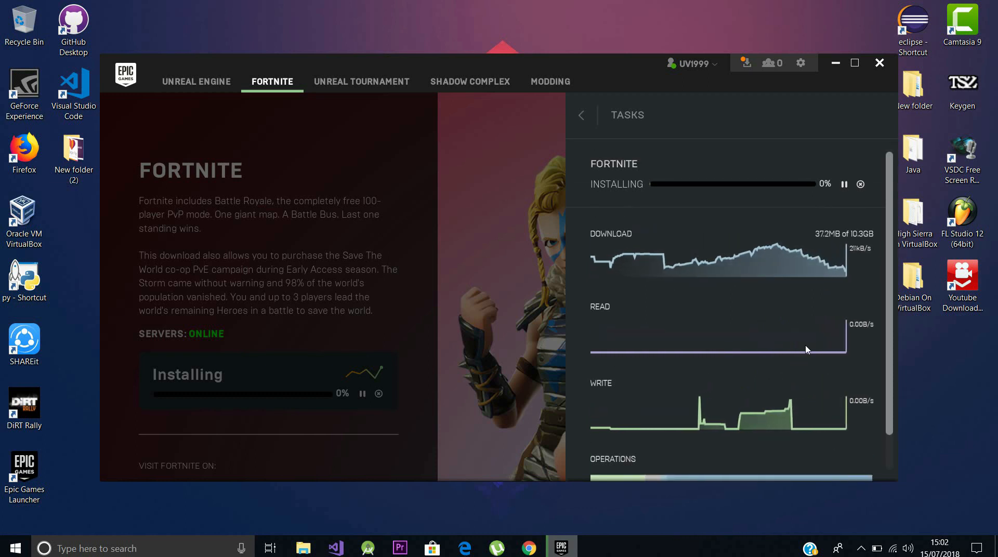
{"action": "scroll", "scroll_direction": "down", "scroll_amount": 3}
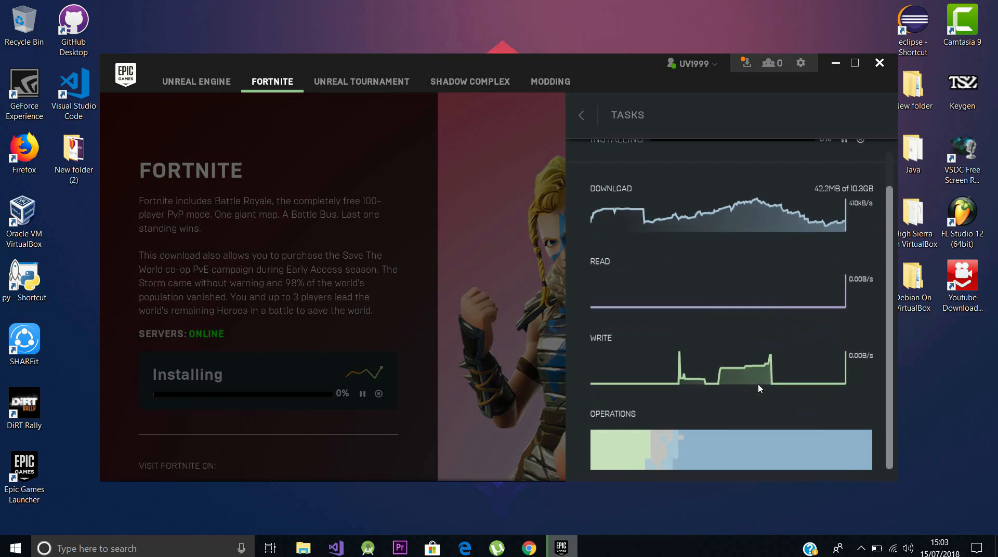
{"action": "scroll", "scroll_direction": "up", "scroll_amount": 3}
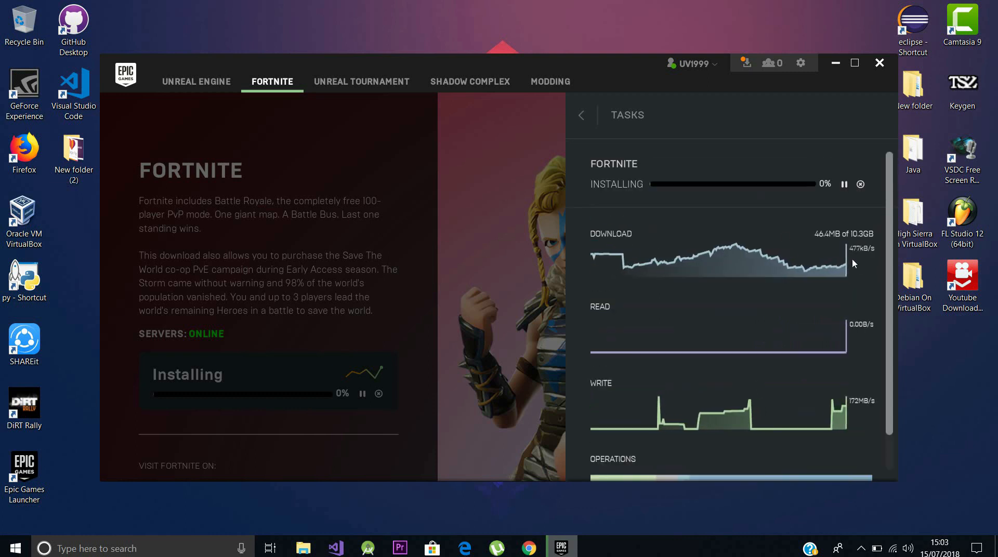